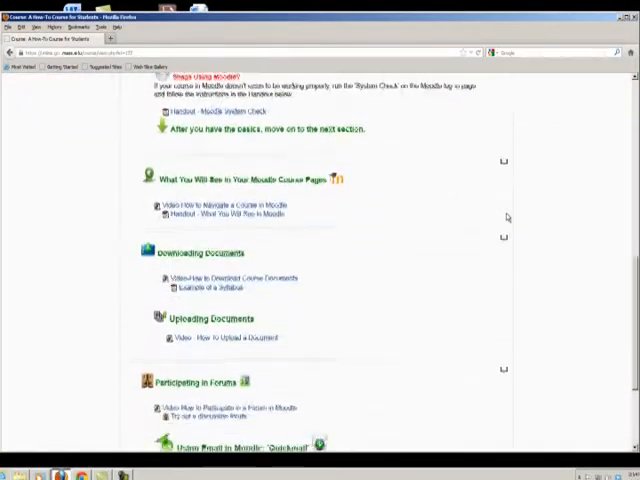
Scroll the course page down to the Online Assignments section with its Sample Assignment link
{"action": "scroll", "scroll_direction": "down", "scroll_amount": 3}
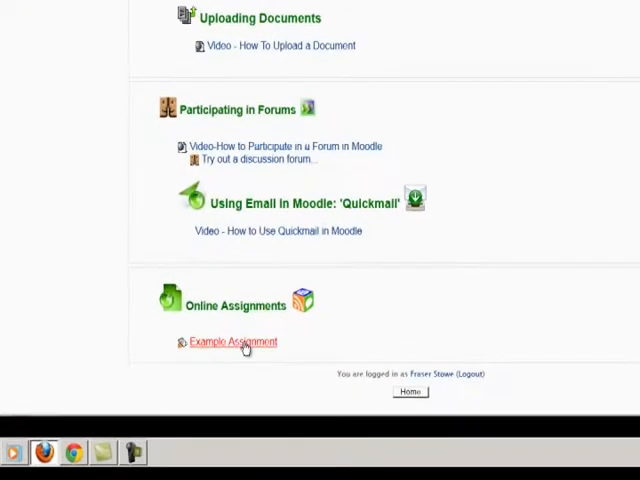
{"action": "mouse_move", "coordinate": [232, 340]}
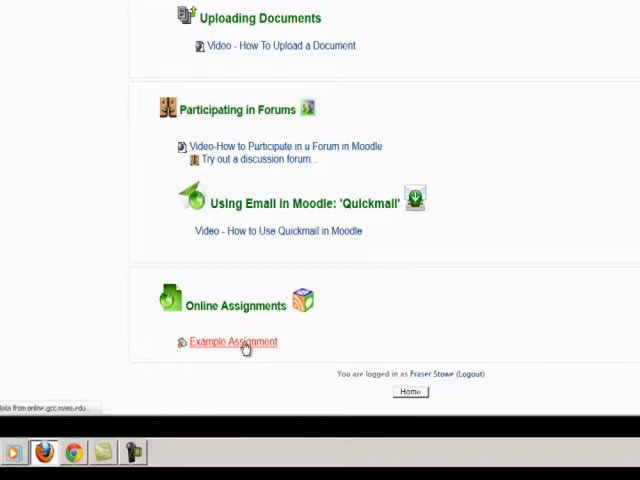
Open the Sample Assignment and copy its freewriting prompt text to the clipboard
{"action": "left_click", "coordinate": [232, 342]}
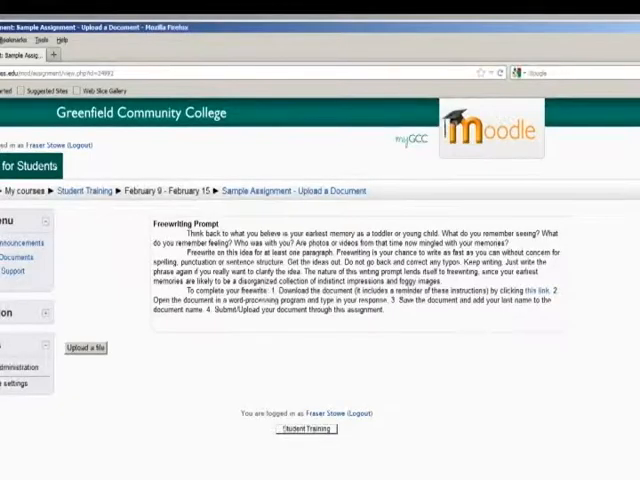
{"action": "scroll", "scroll_direction": "down", "scroll_amount": 3}
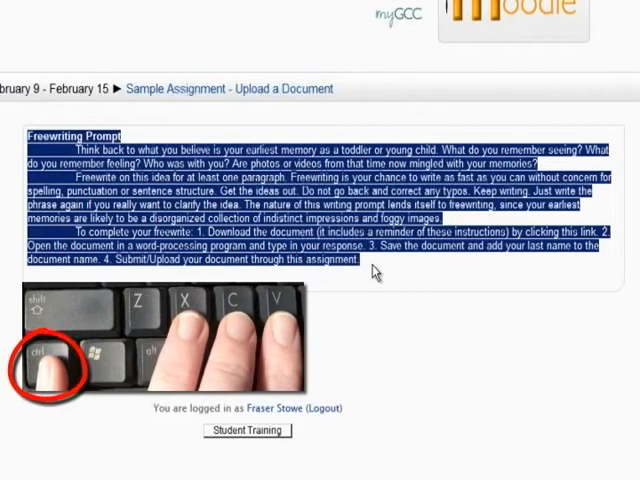
{"action": "key", "text": "ctrl+c"}
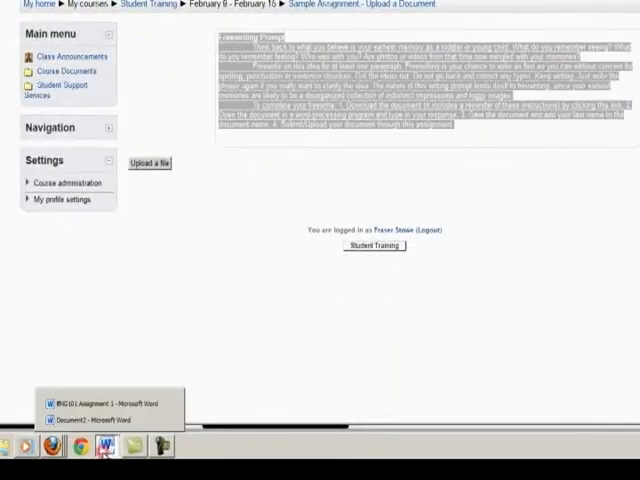
Switch to the ENG101 Freewriting Assignment 1A document in Word with the prompt and response
{"action": "left_click", "coordinate": [96, 404]}
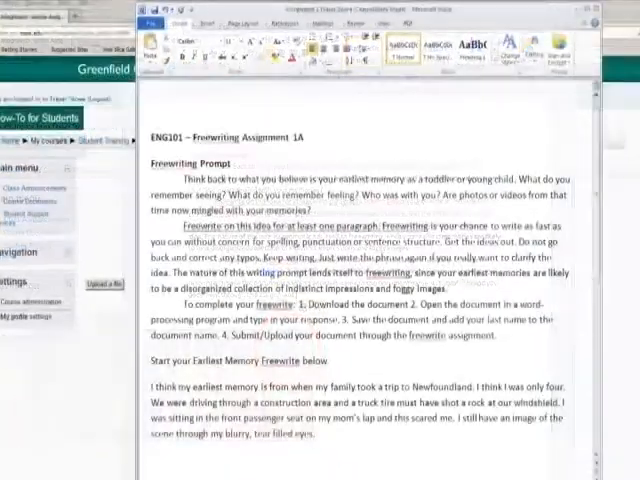
{"action": "left_click", "coordinate": [152, 24]}
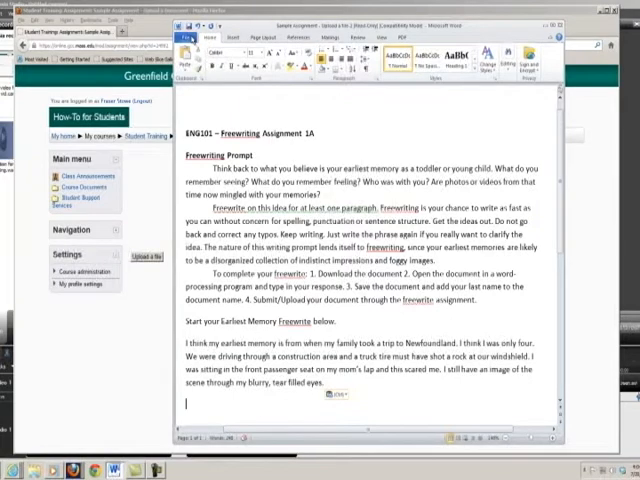
Save the document as Rich Text Format in the English 101 assignments folder
{"action": "left_click", "coordinate": [188, 38]}
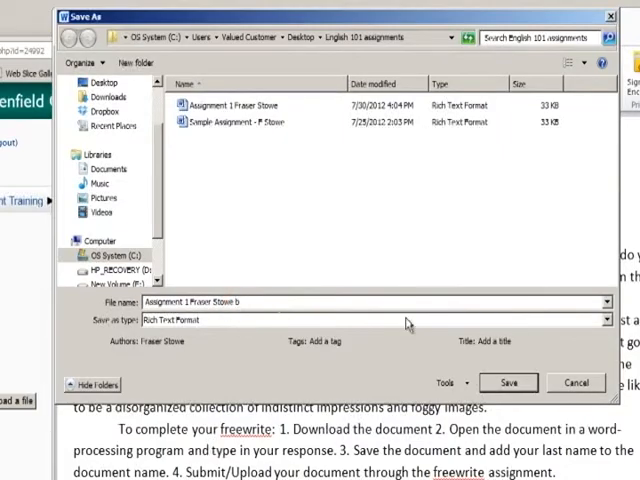
{"action": "left_click", "coordinate": [508, 384]}
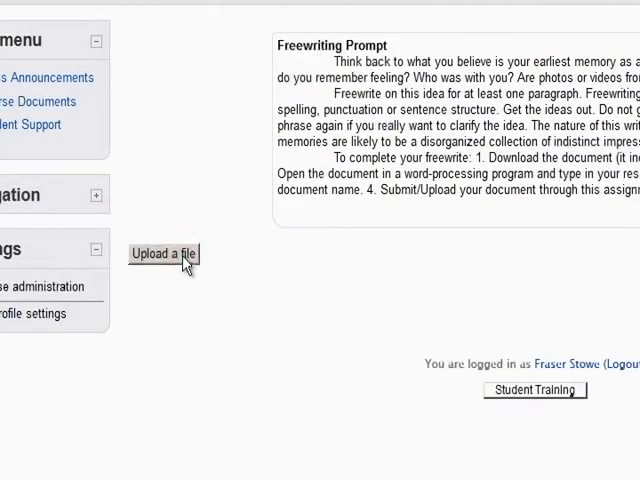
Start uploading a file for the assignment and reach the file picker's upload option
{"action": "left_click", "coordinate": [164, 252]}
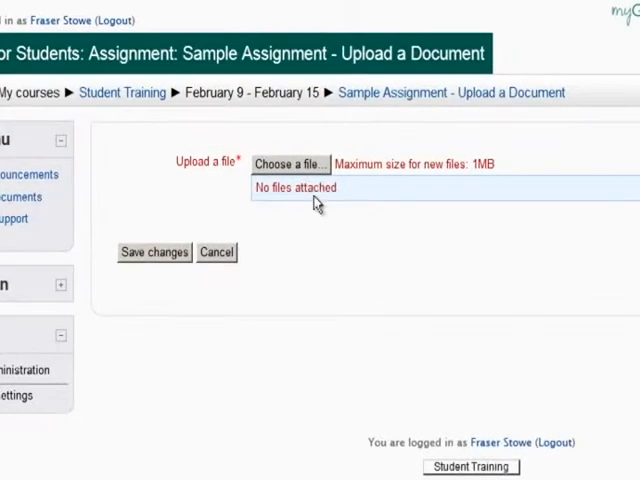
{"action": "left_click", "coordinate": [288, 164]}
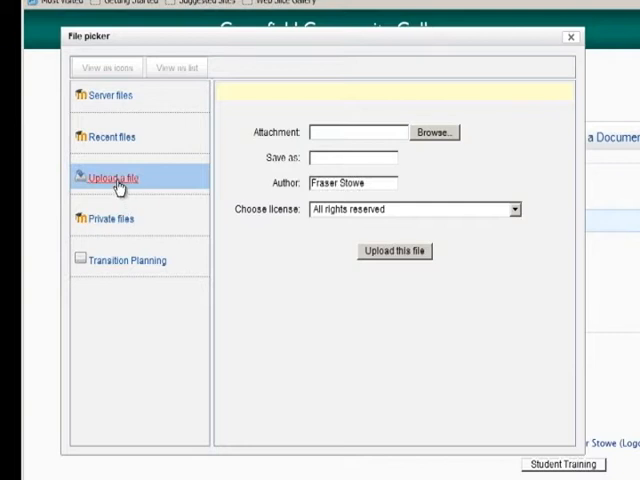
{"action": "mouse_move", "coordinate": [198, 188]}
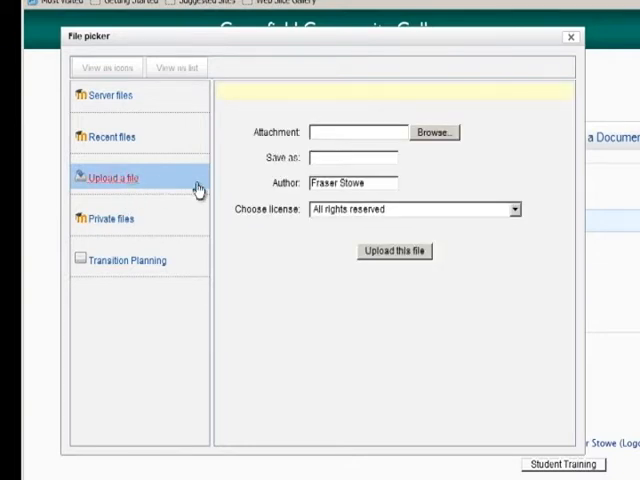
{"action": "left_click", "coordinate": [432, 132]}
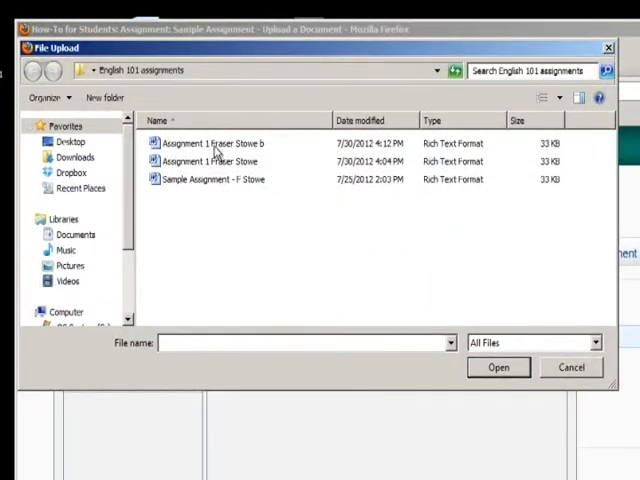
{"action": "left_click", "coordinate": [216, 144]}
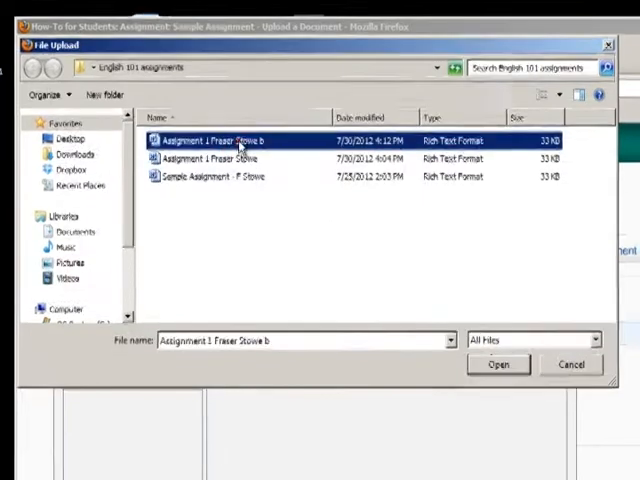
{"action": "left_click", "coordinate": [496, 364]}
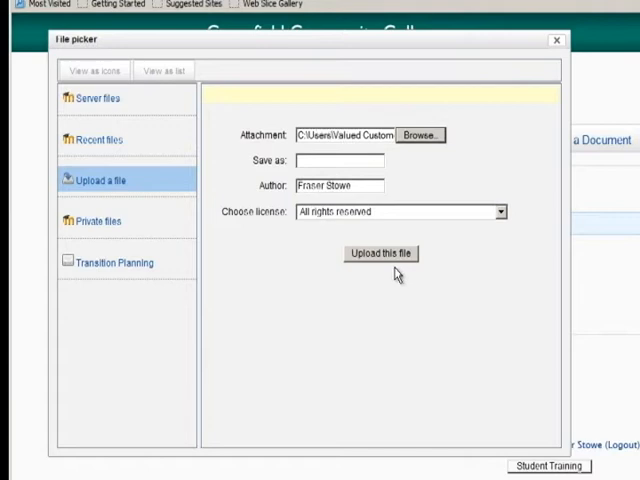
{"action": "left_click", "coordinate": [380, 252]}
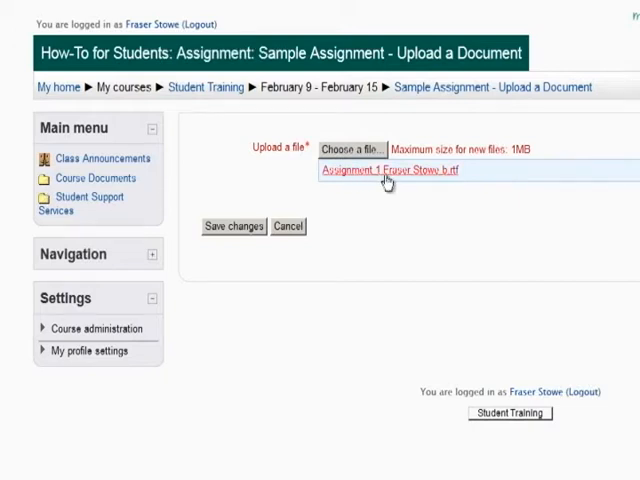
{"action": "mouse_move", "coordinate": [456, 182]}
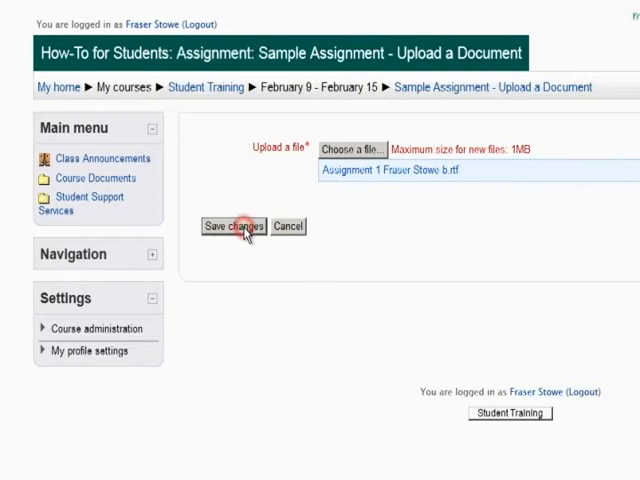
{"action": "left_click", "coordinate": [238, 226]}
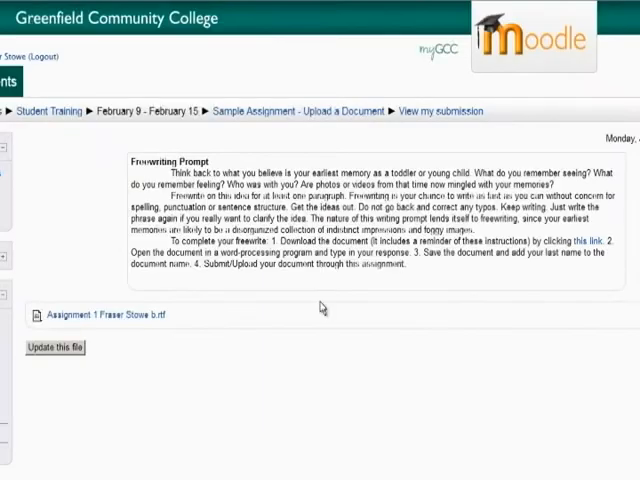